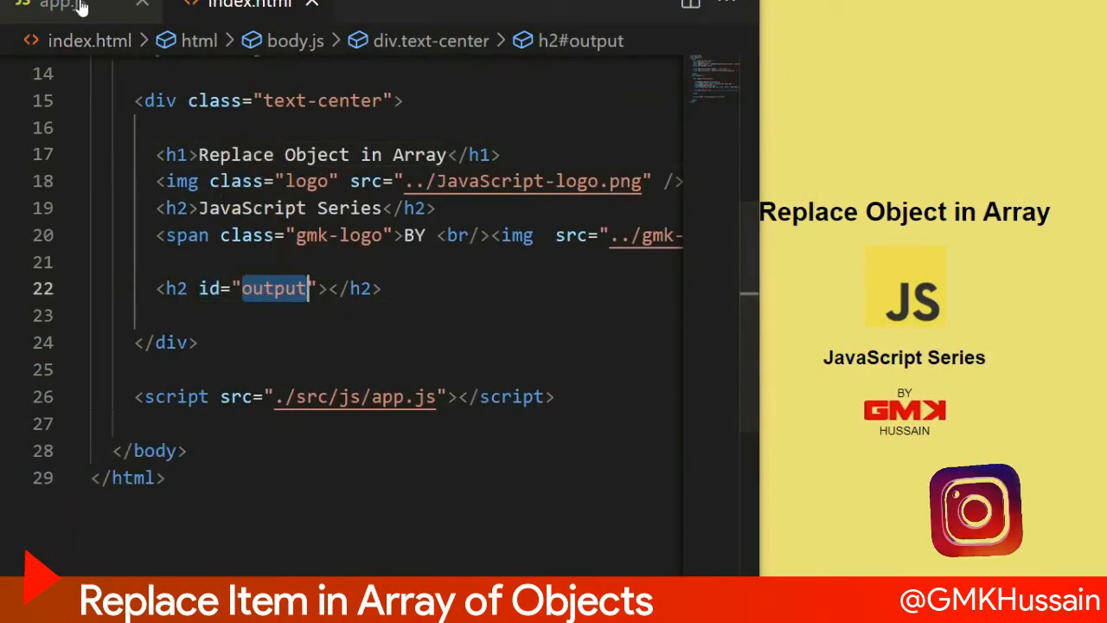
# - Switch from index.html to the app.js script with the empty store array
pyautogui.click(56, 3)
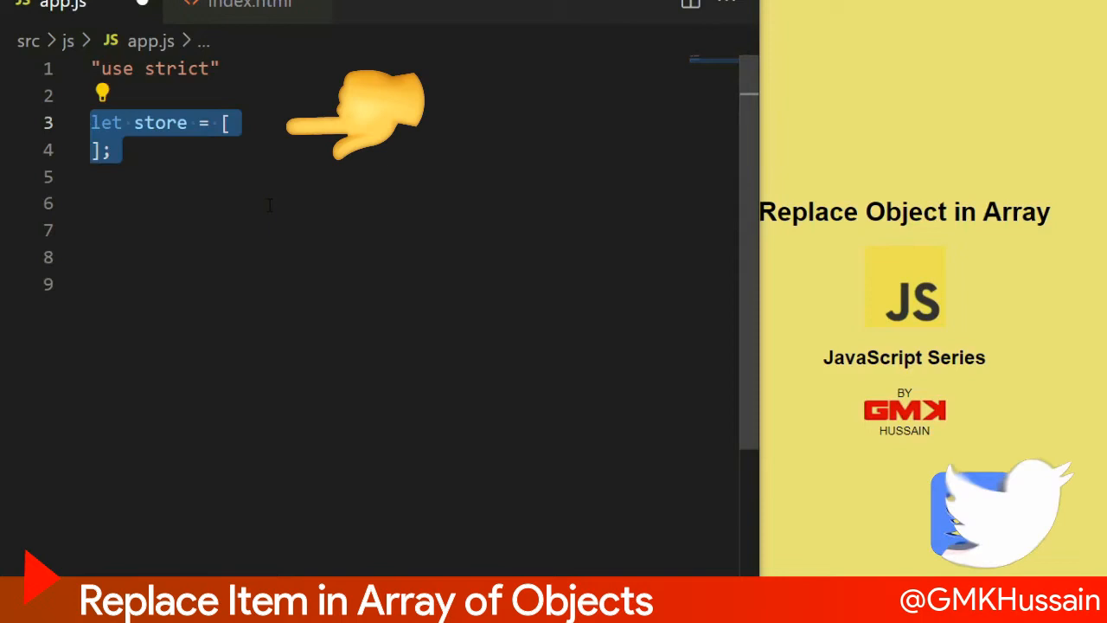
# - Fill store with three fruit objects and declare editedItem as the id 2 grape with stock 4
pyautogui.write("{ id: 1, item: '🍎', stock: 5 },")
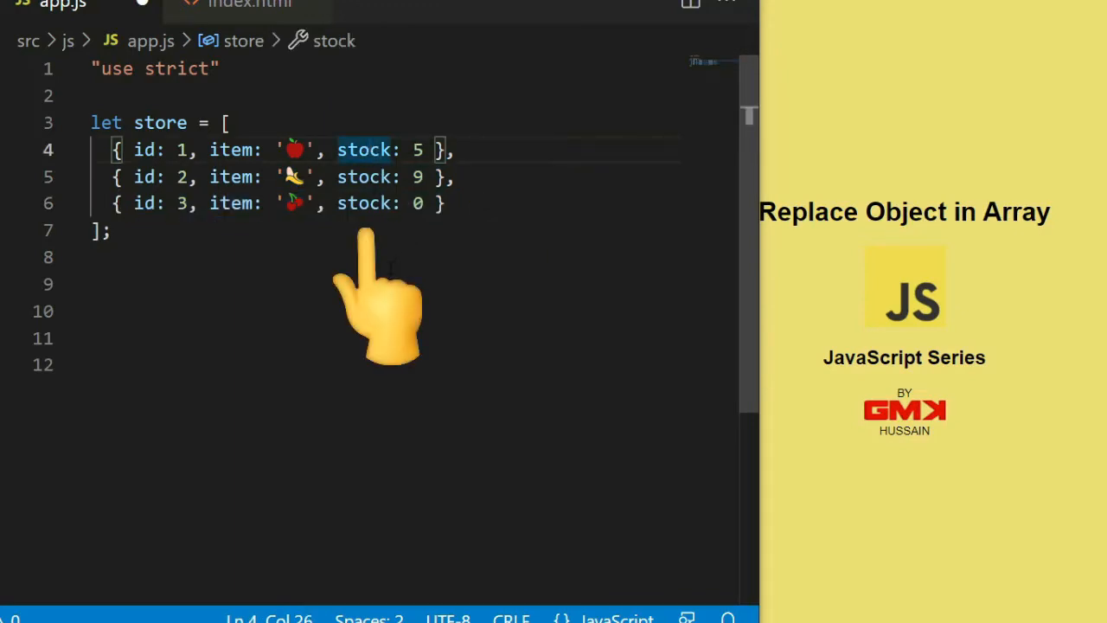
pyautogui.write("let editedItem = {id: 2, item: '🍇', stock: 4 };")
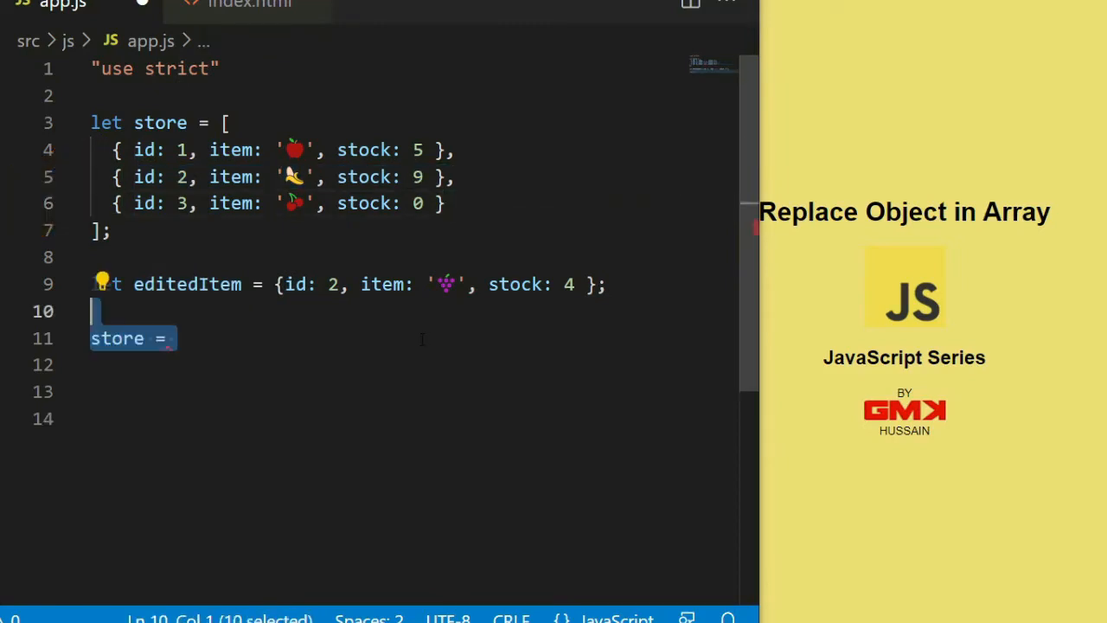
# - Write store.map(item => item.id !== editedItem.id ? item : ) keeping non-matching items
pyautogui.write('store.map( );')
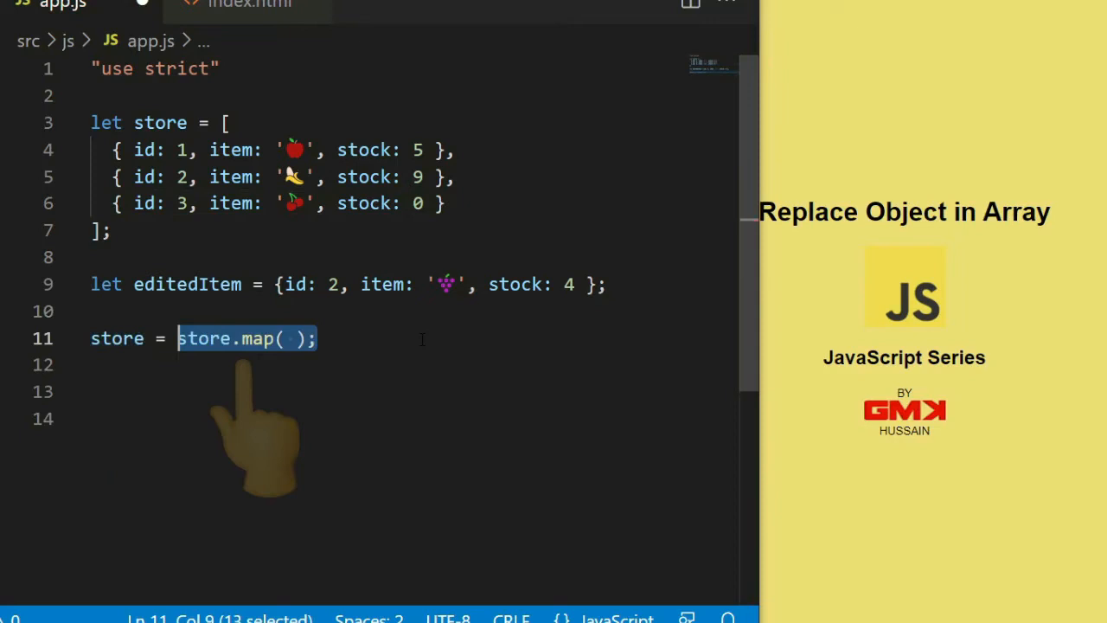
pyautogui.write('item')
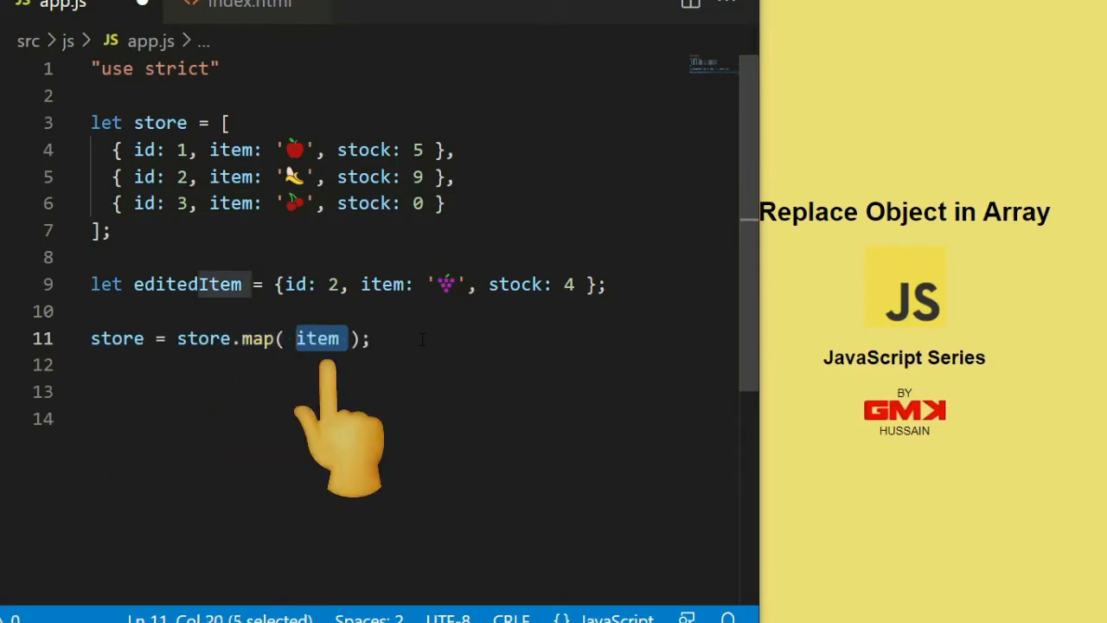
pyautogui.write('=>')
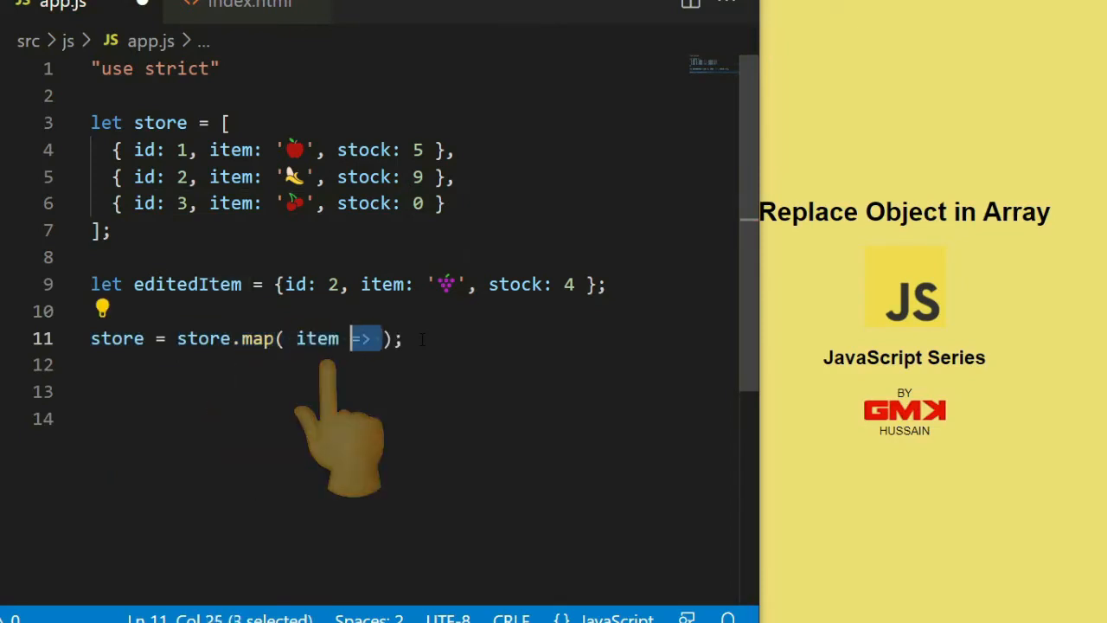
pyautogui.write('item.id !==')
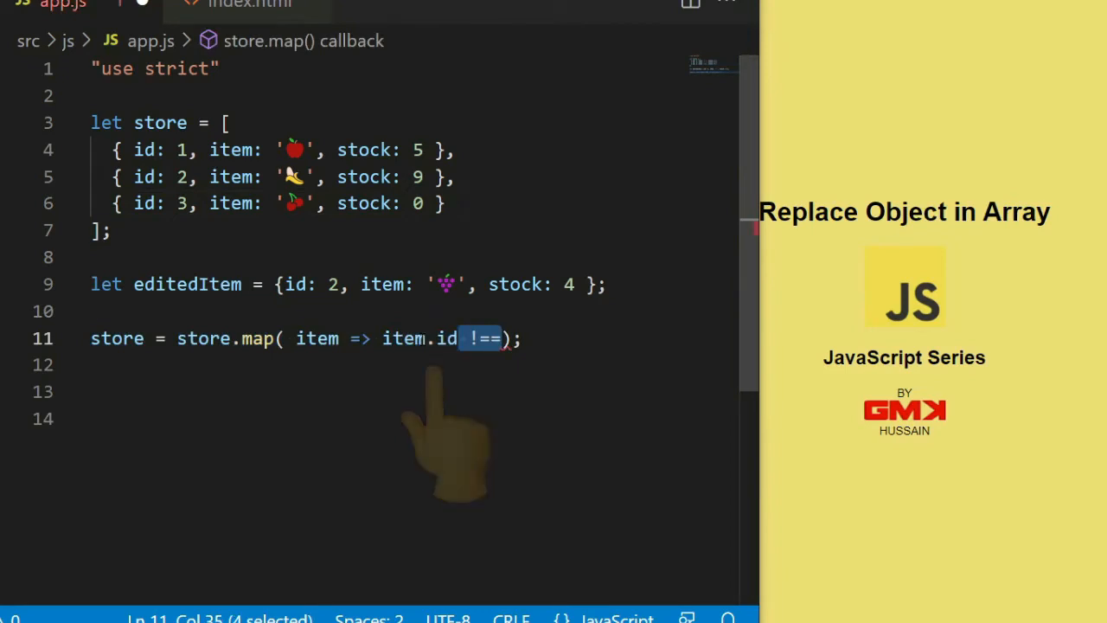
pyautogui.write('editedItem.id')
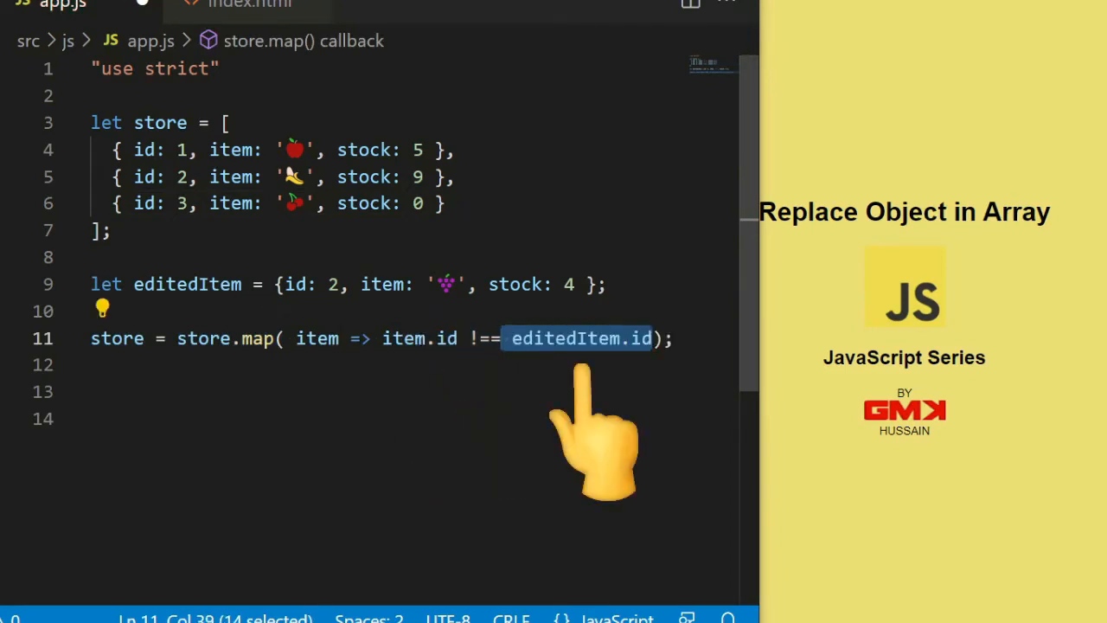
pyautogui.doubleClick(187, 283)
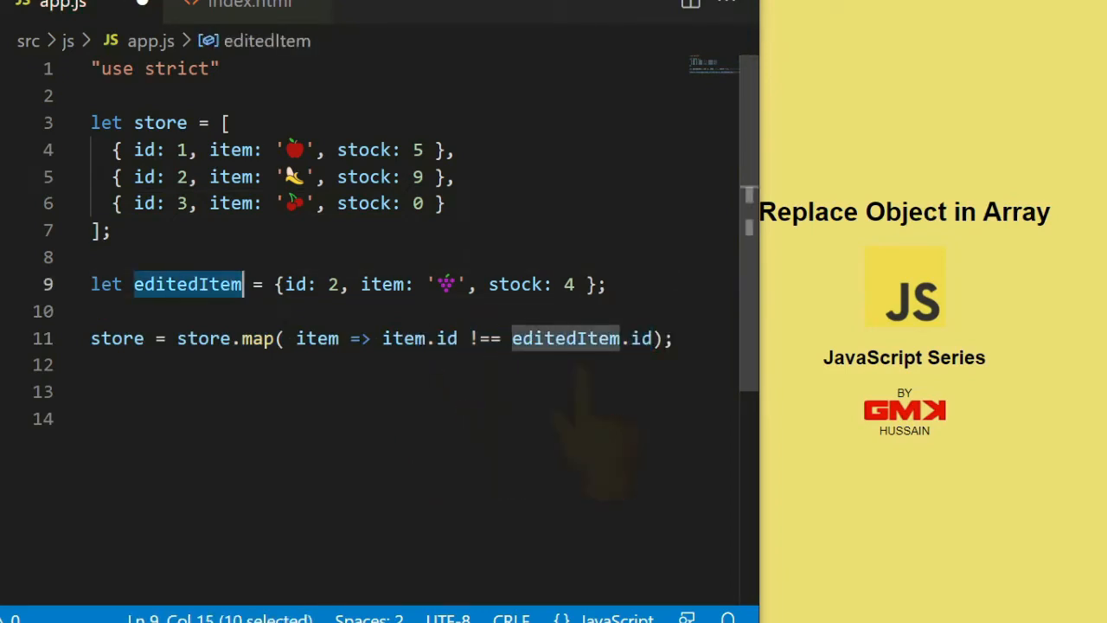
pyautogui.write('? item :')
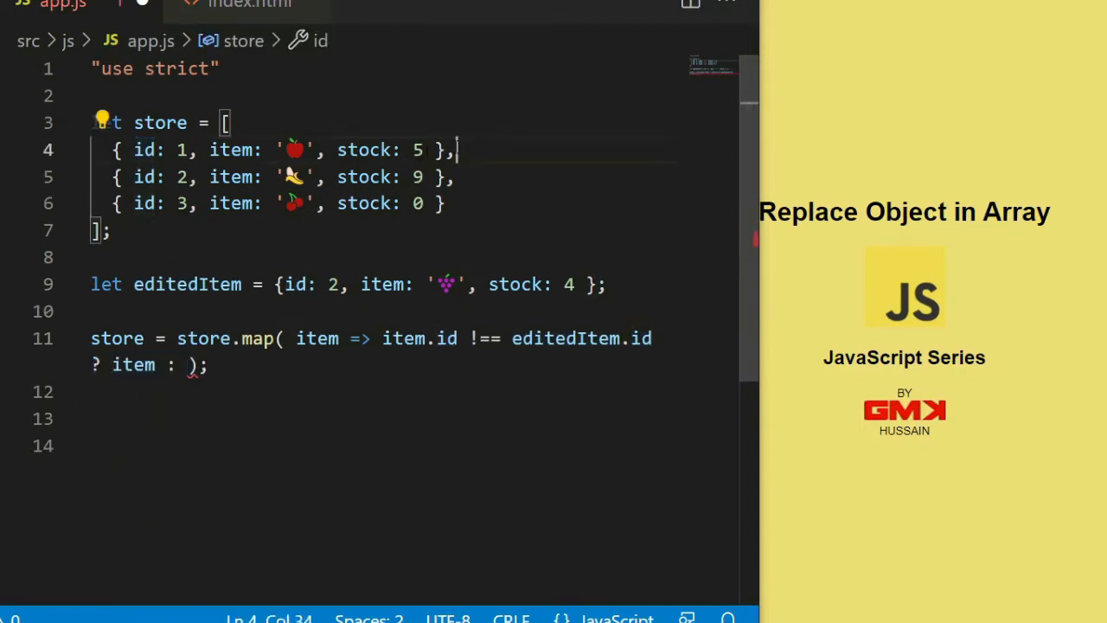
# - Return editedItem in the else branch and render JSON.stringify(store) into output.innerHTML
pyautogui.moveTo(135, 203); pyautogui.dragTo(433, 202)
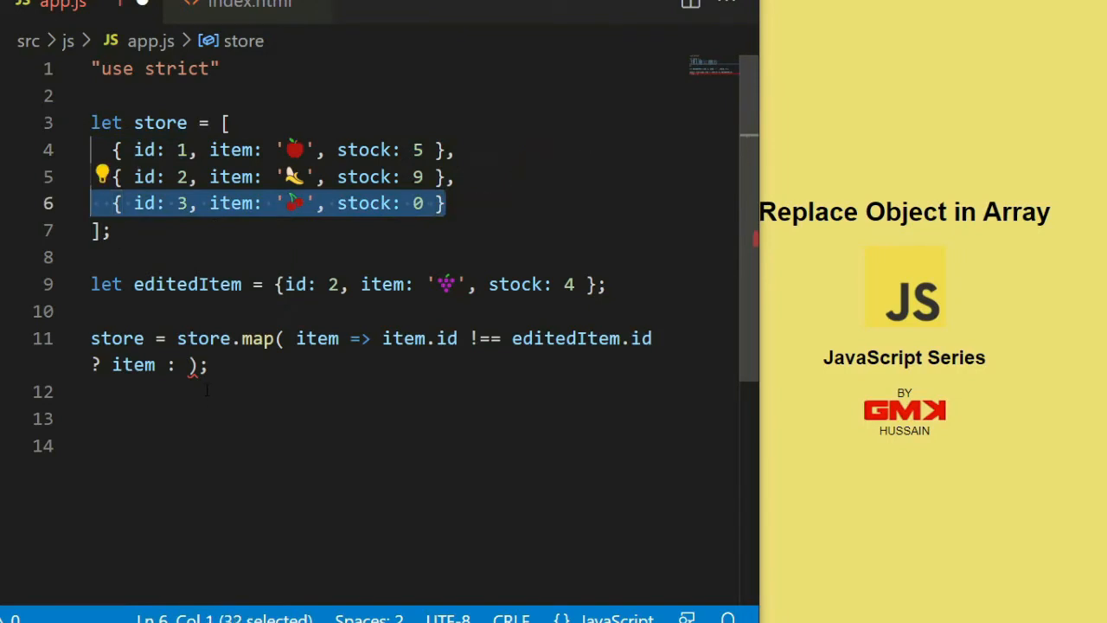
pyautogui.write('editedItem')
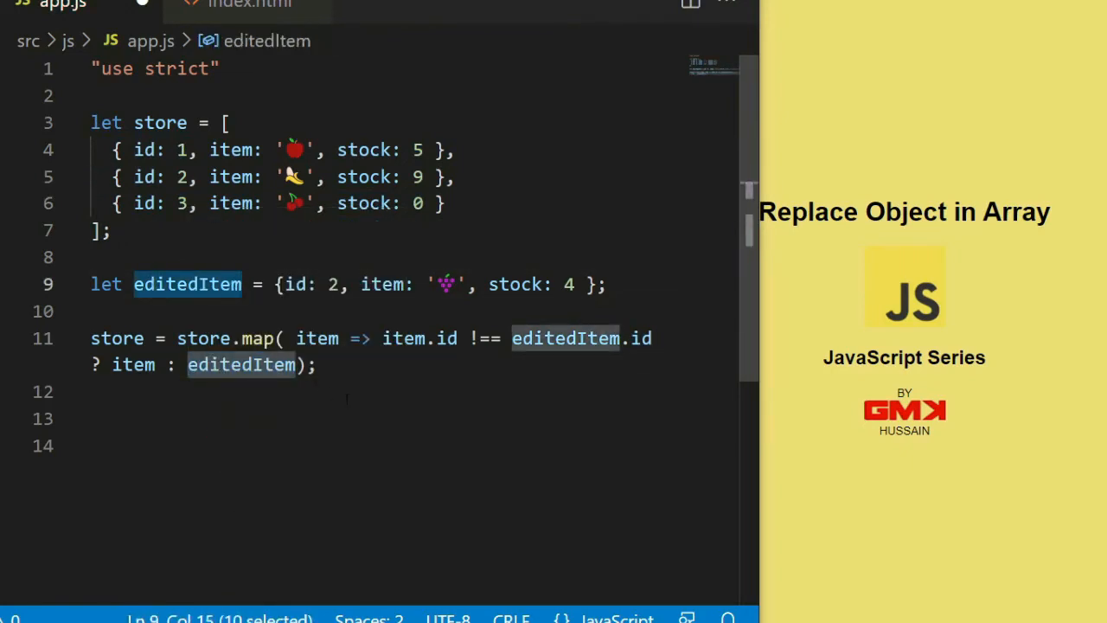
pyautogui.write('output.innerHTML =')
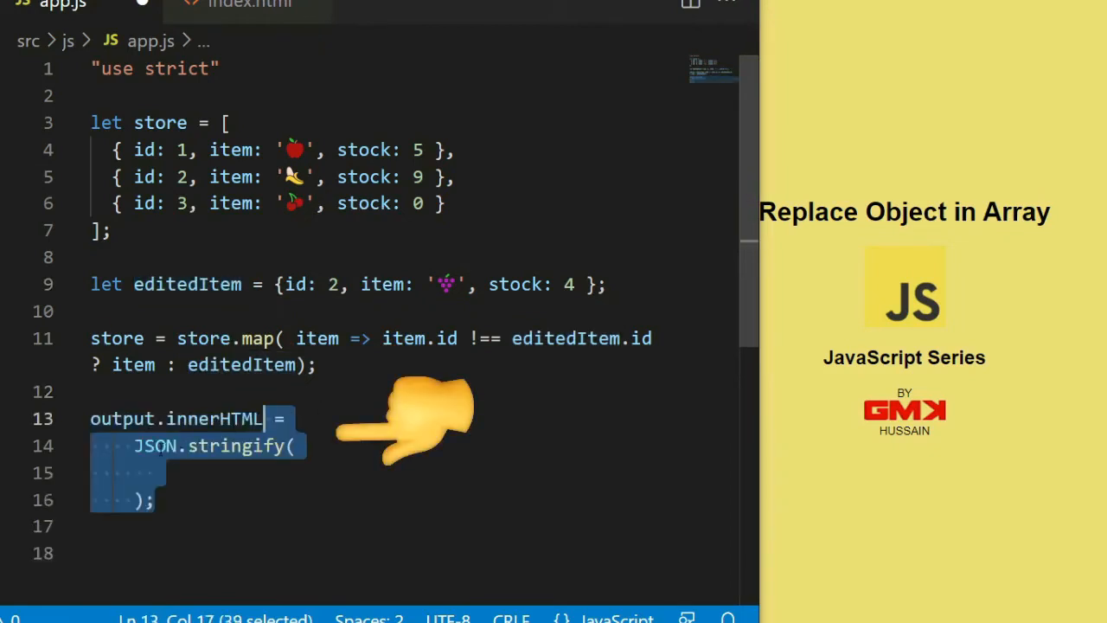
pyautogui.write('store')
pyautogui.click(350, 283)
pyautogui.write('3')
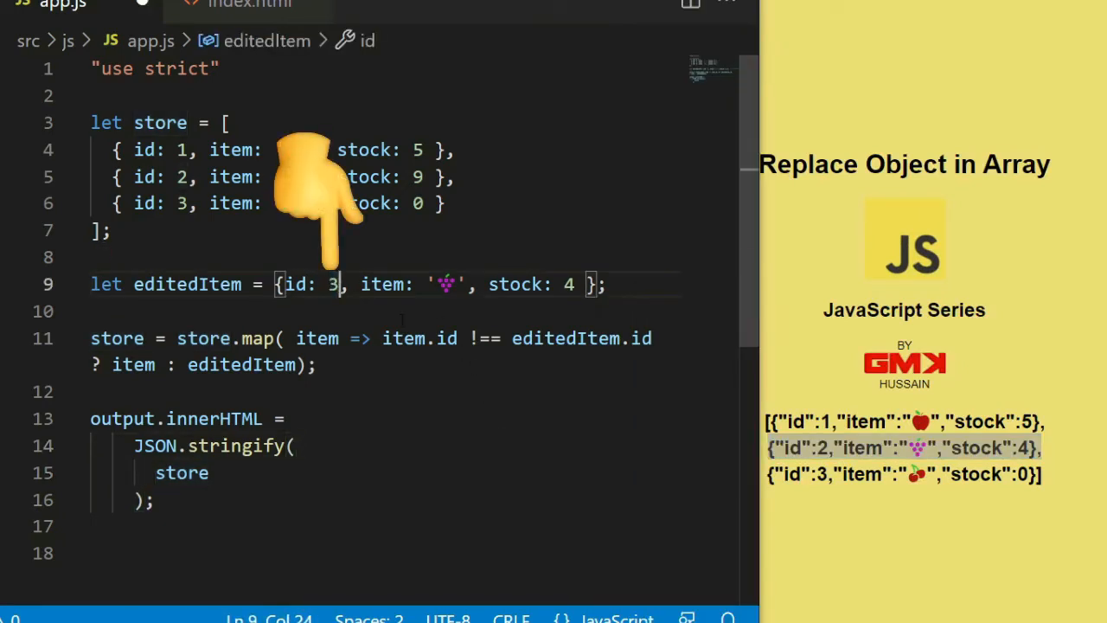
# - Change editedItem's stock from 4 to 14 and check the rendered JSON
pyautogui.write('1')
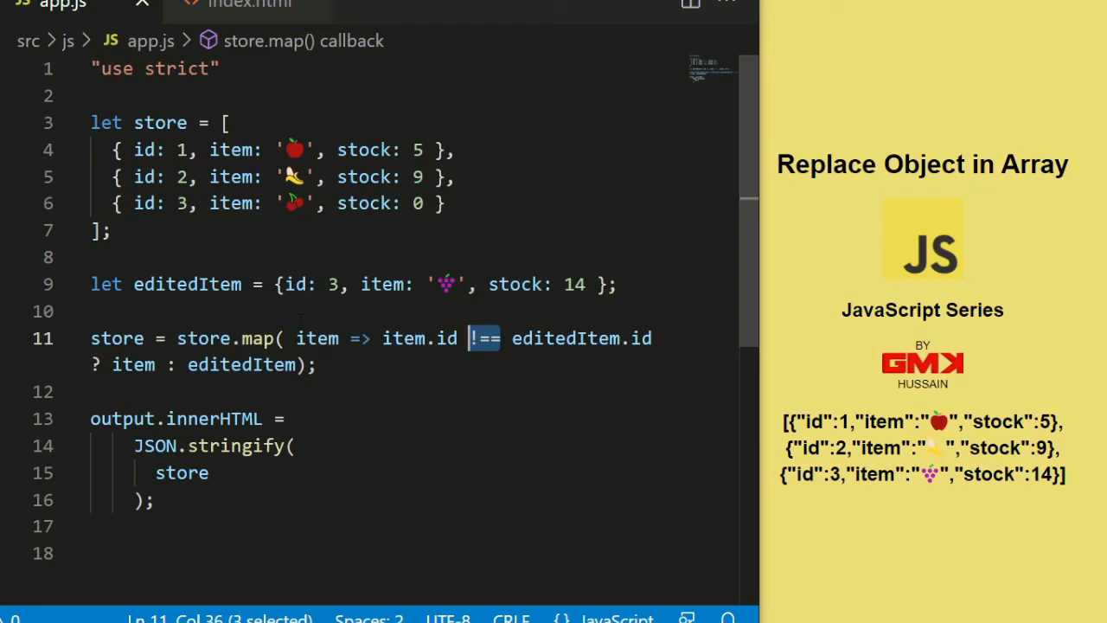
pyautogui.moveTo(476, 337)
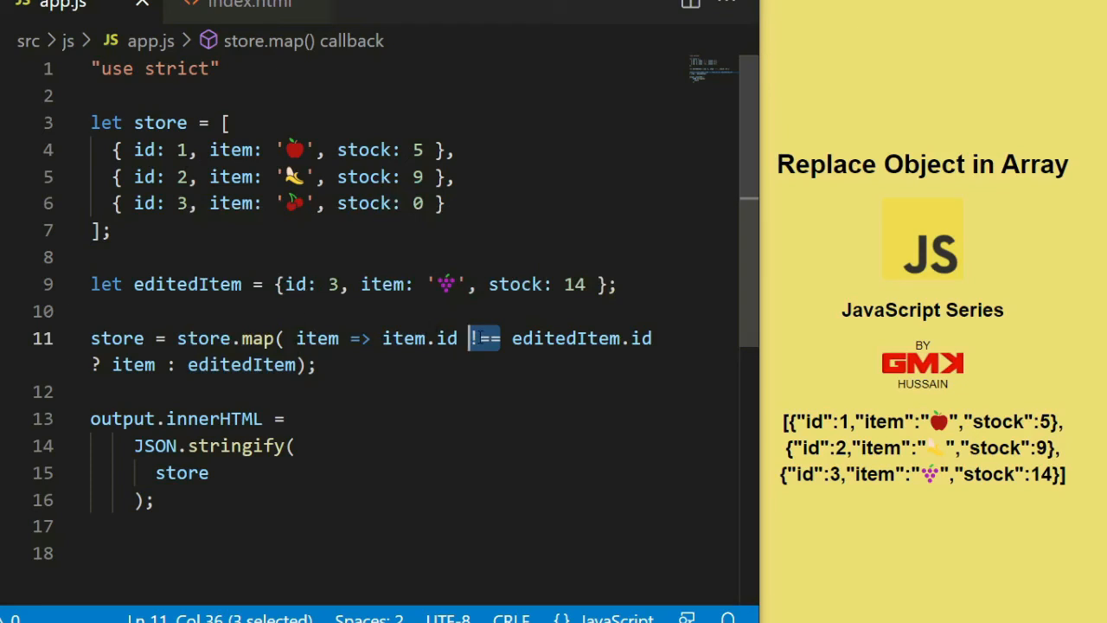